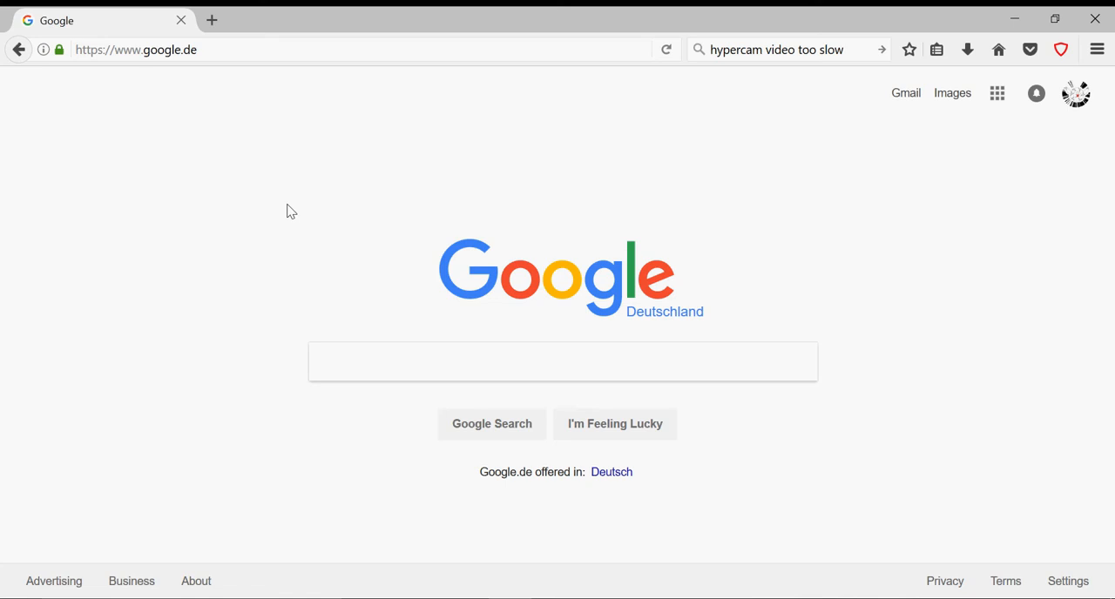
mouse_move(305, 209)
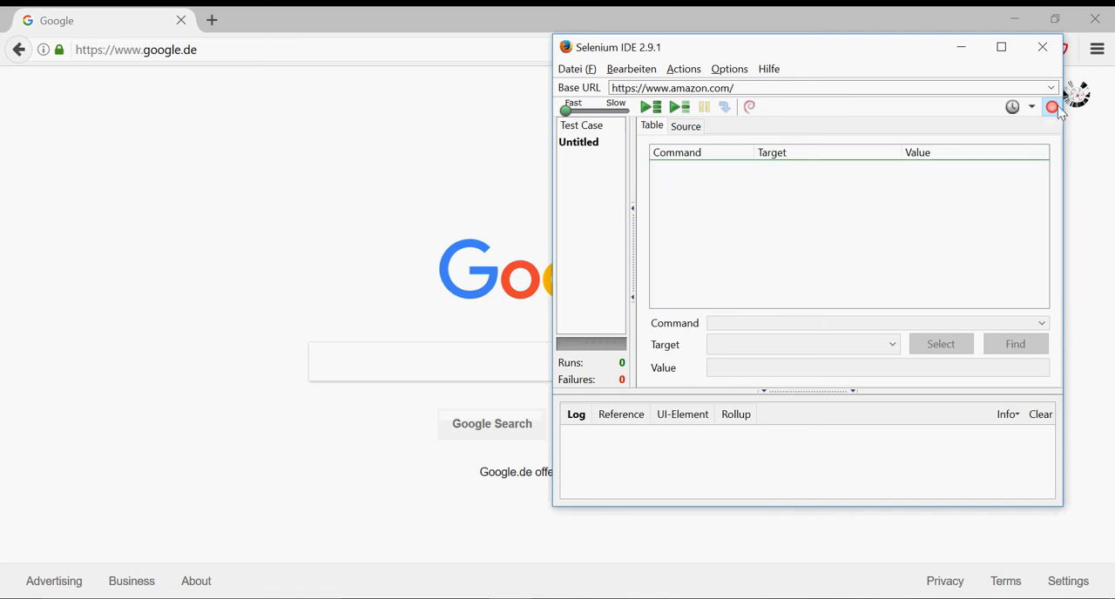
mouse_move(1051, 107)
type("amazon.com")
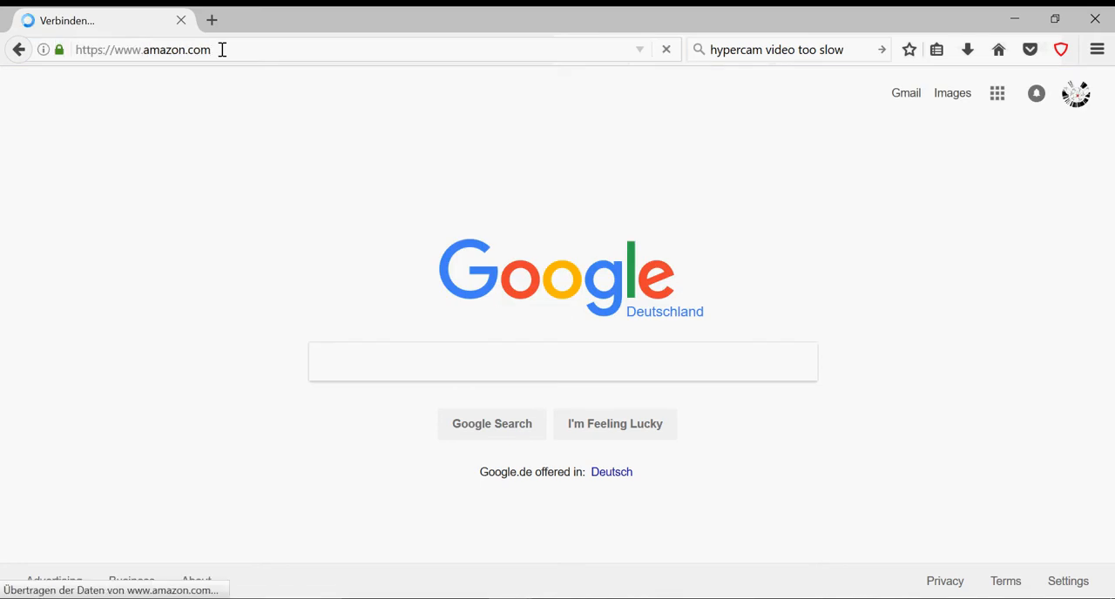
Load amazon.com, search for 'box' and go to the Vaultz Locking Utility Box listing.
key("Return")
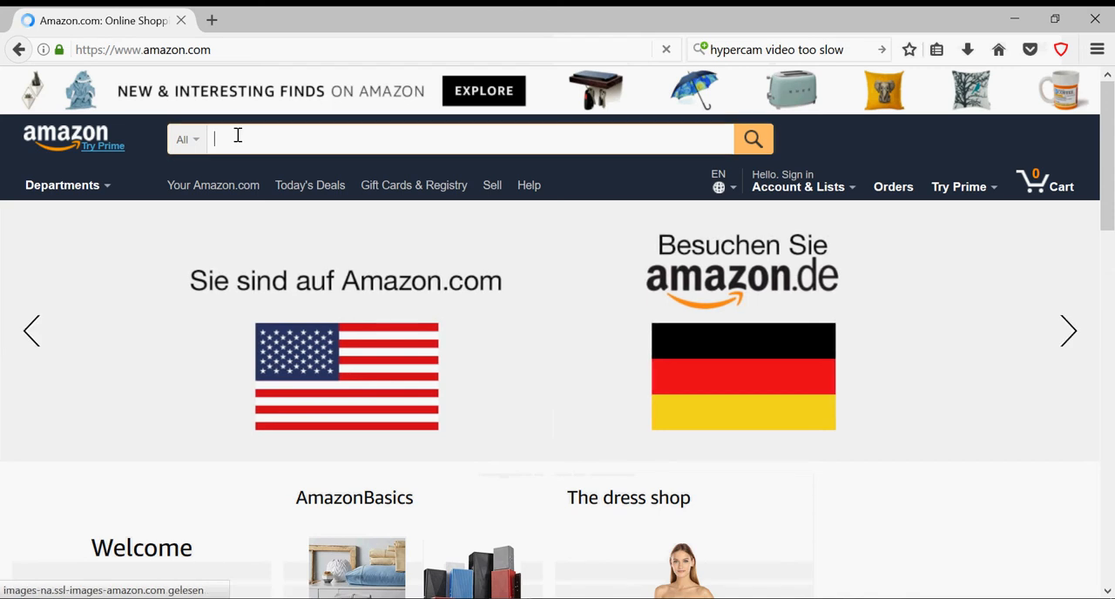
type("box")
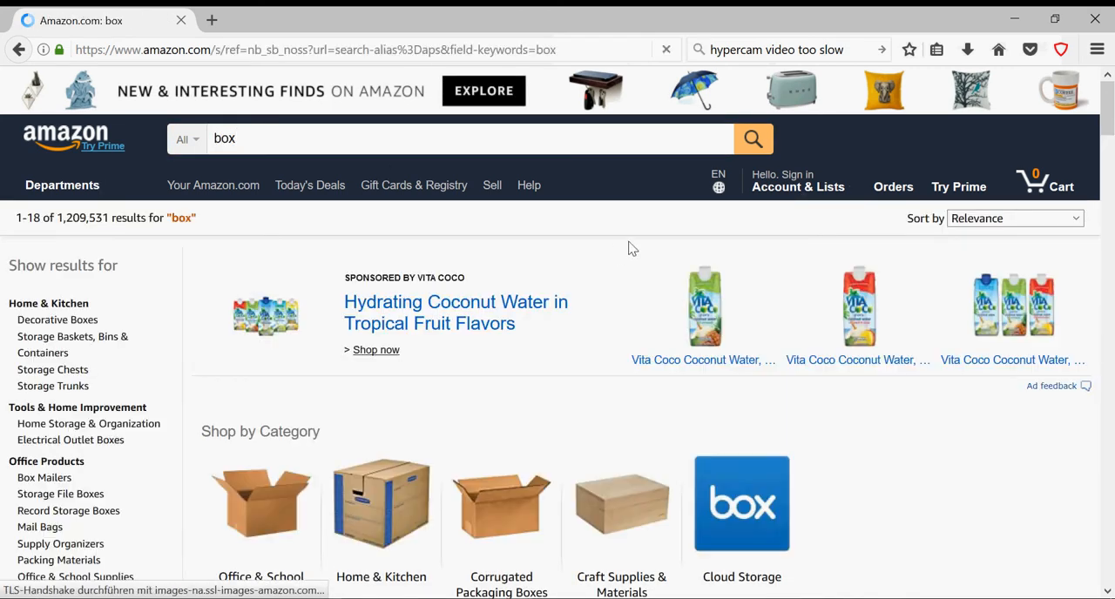
scroll("down", 3)
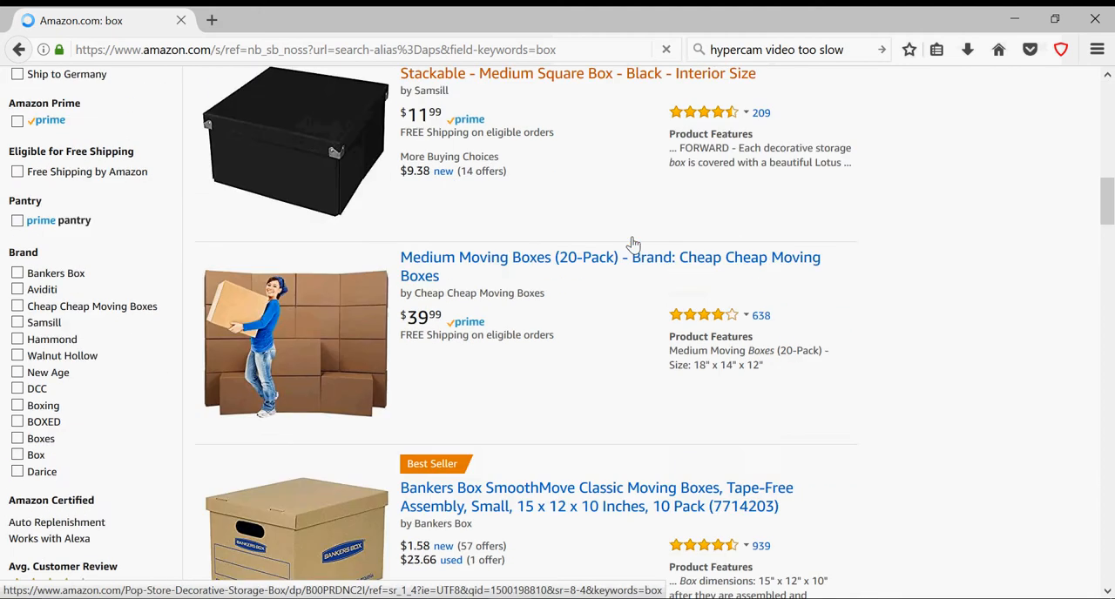
scroll("down", 3)
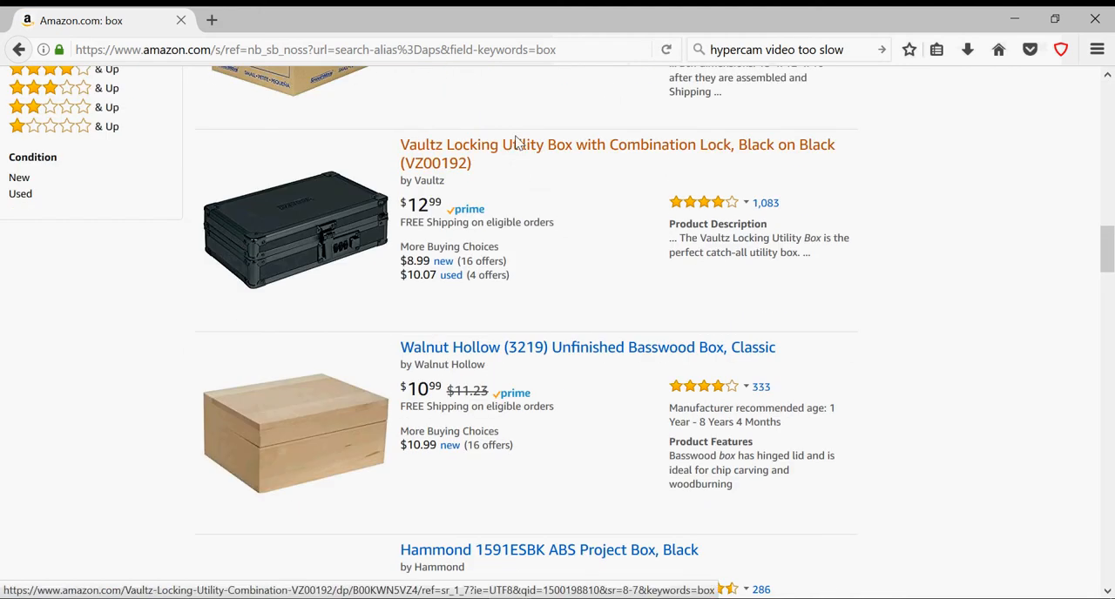
left_click(616, 145)
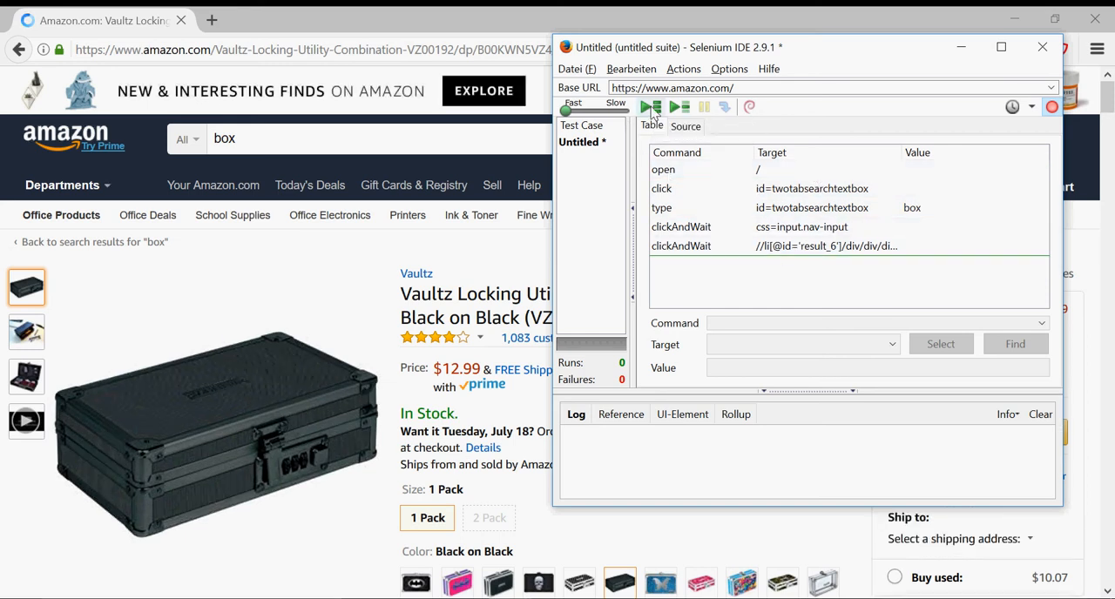
Replay the recorded test case until the log reports it passed.
left_click(649, 107)
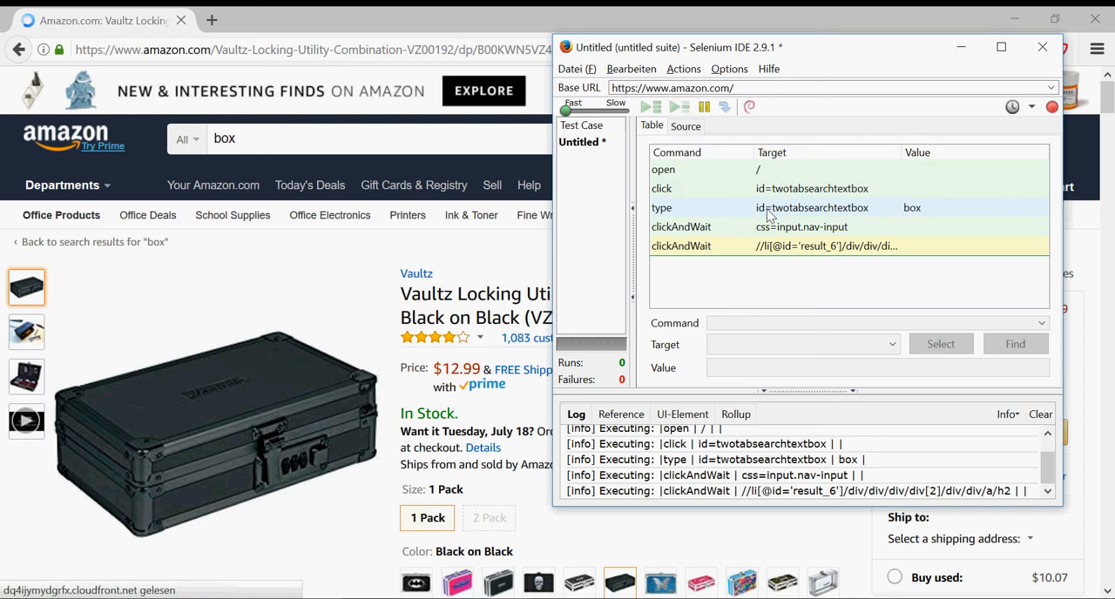
left_click(650, 107)
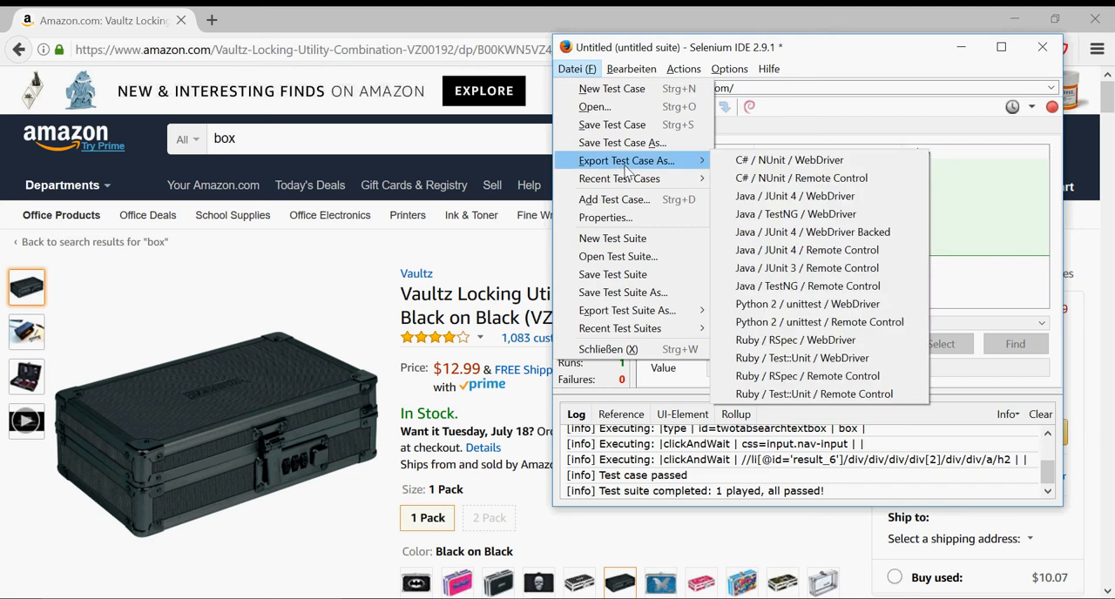
mouse_move(794, 196)
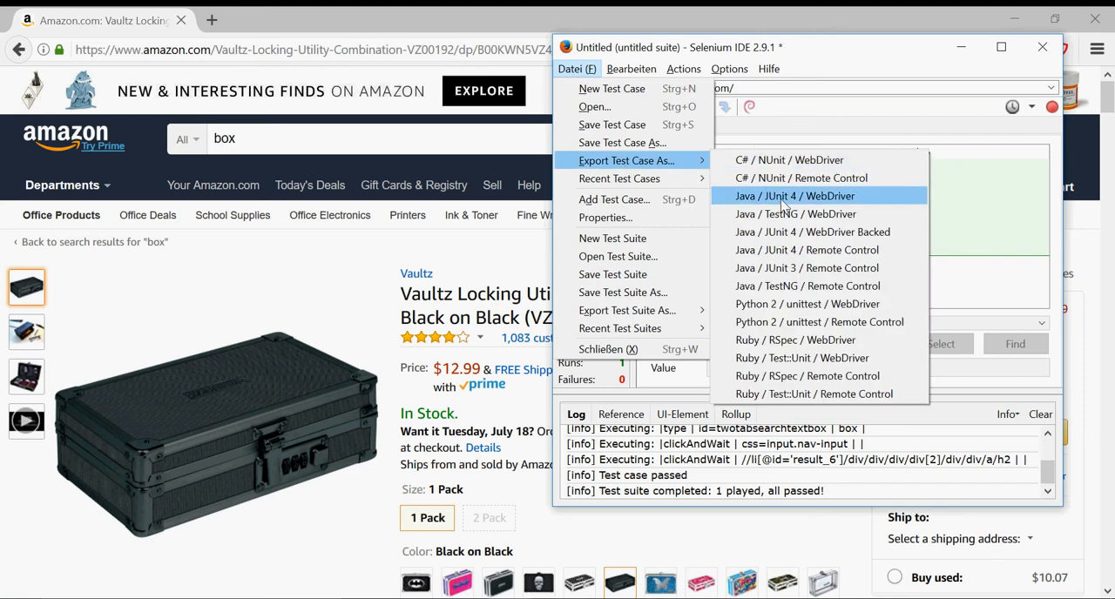
mouse_move(849, 202)
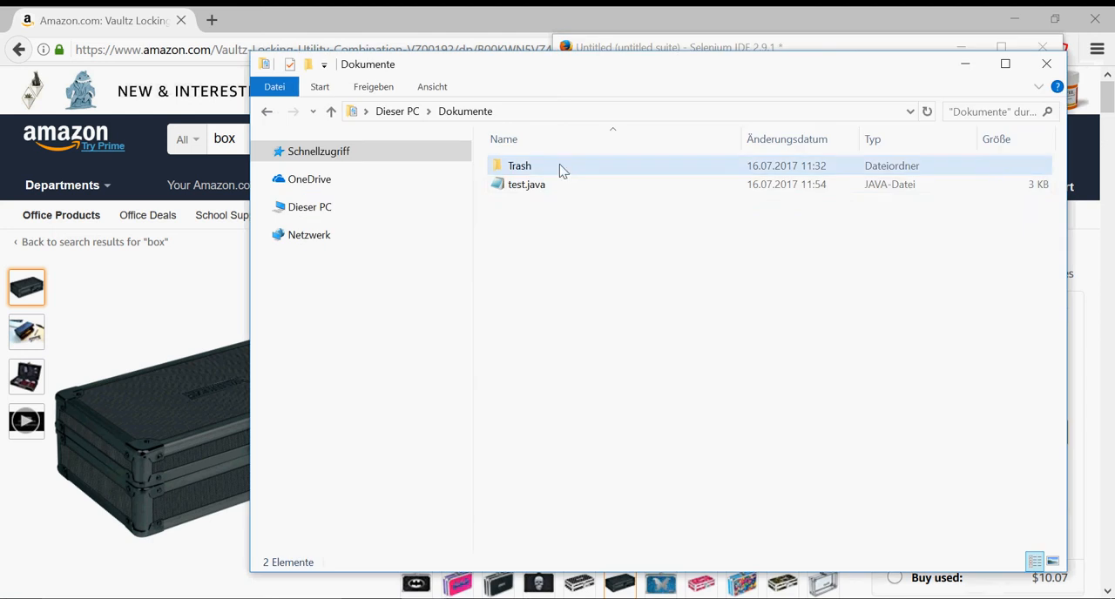
Edit the exported test.java with Notepad++ from its Explorer context menu.
right_click(526, 184)
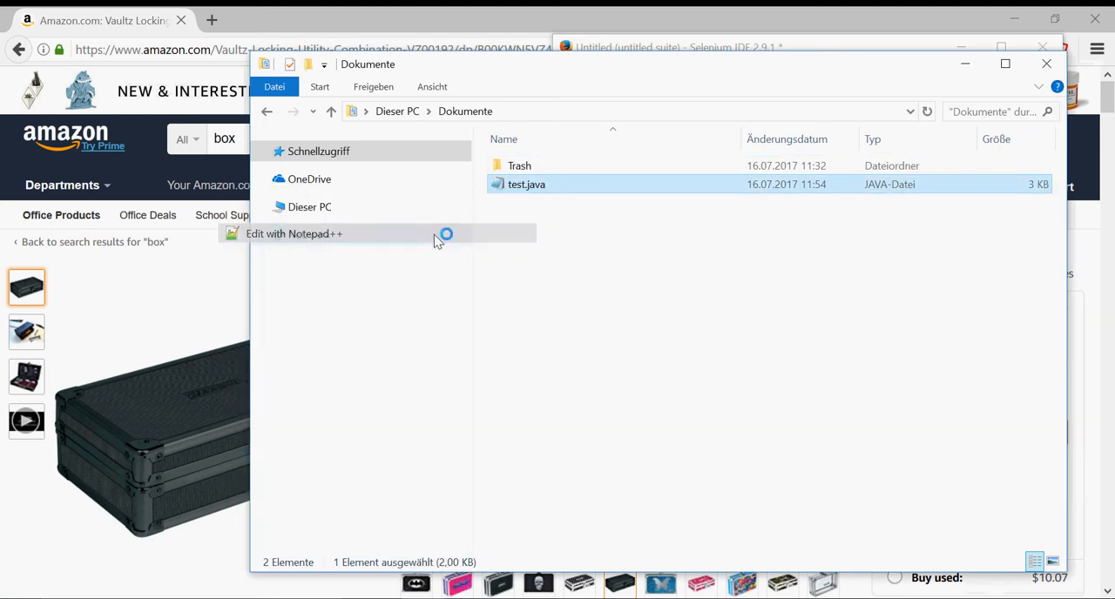
left_click(294, 233)
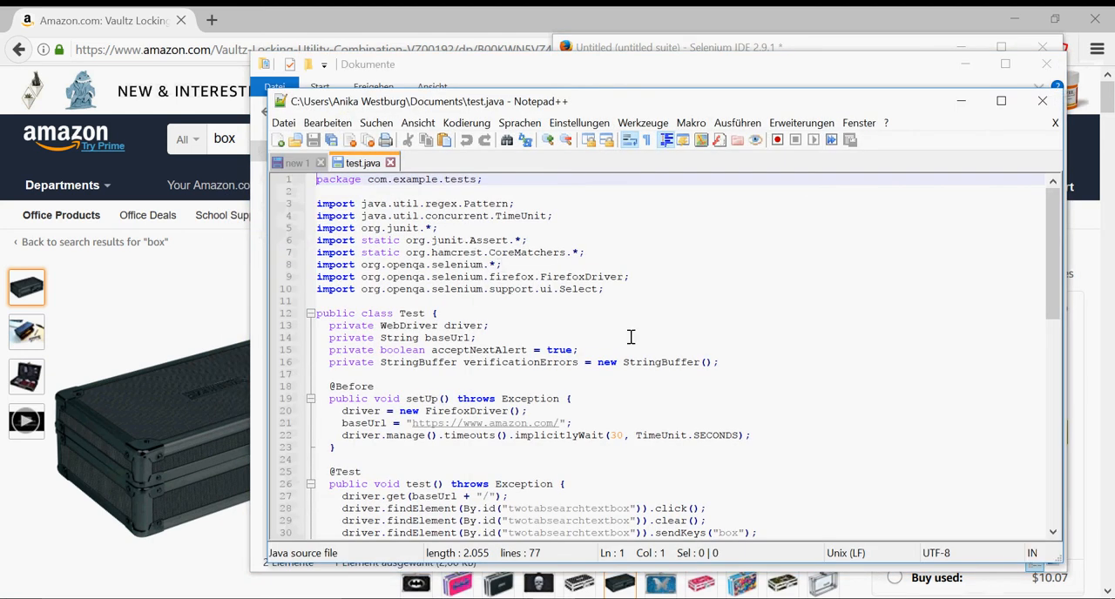
mouse_move(629, 251)
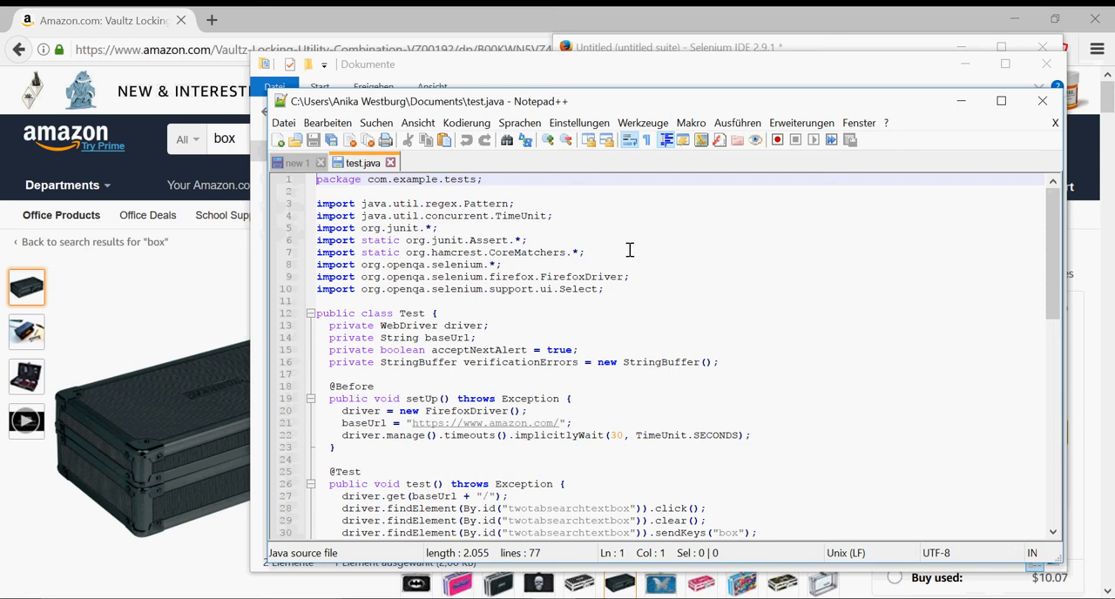
mouse_move(553, 230)
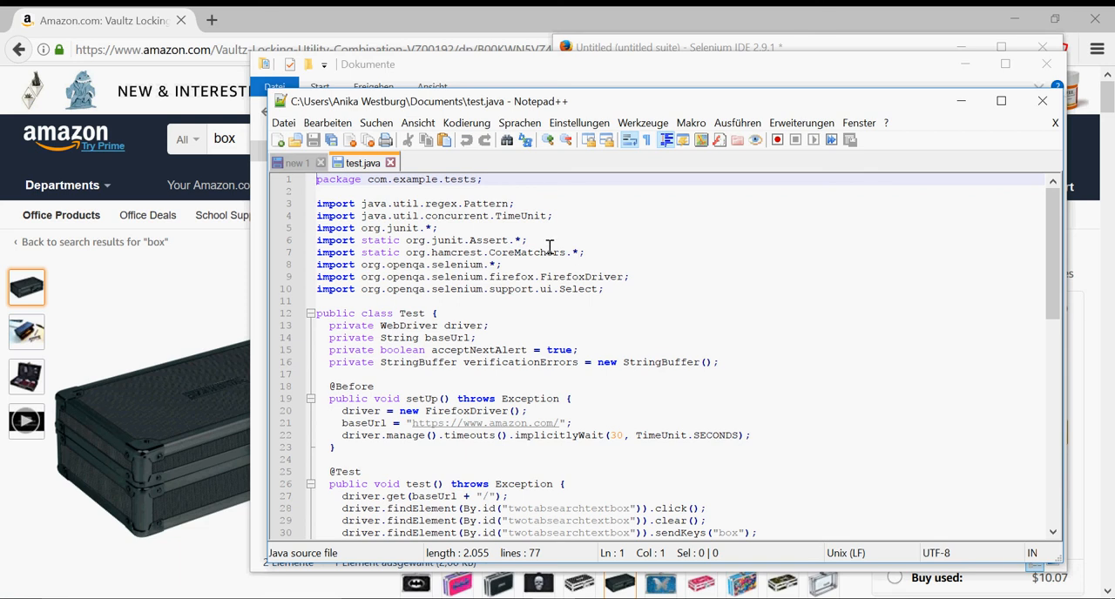
mouse_move(530, 263)
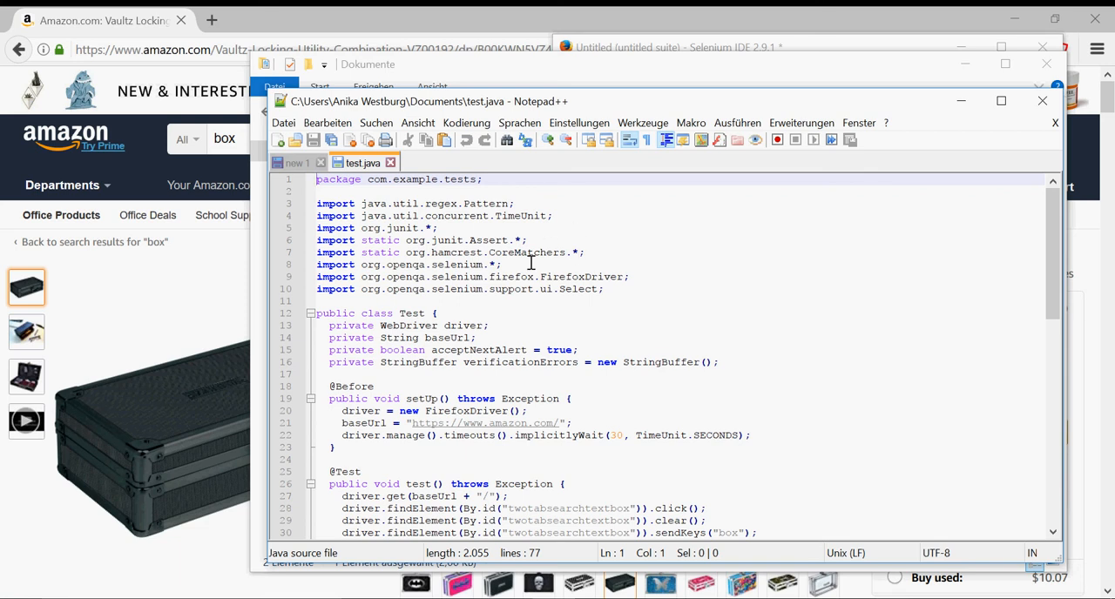
mouse_move(612, 268)
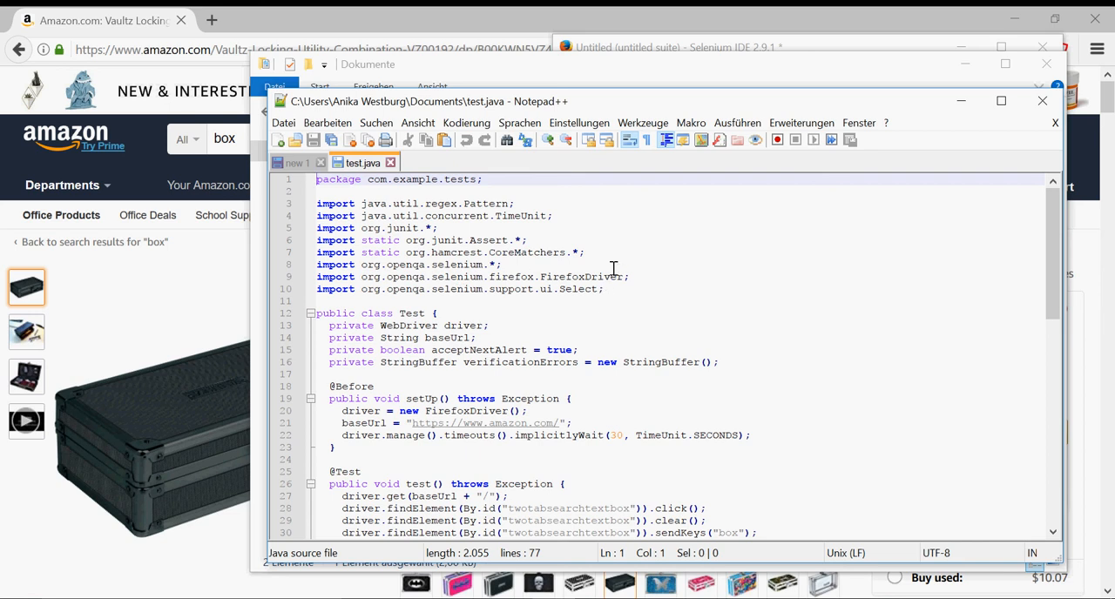
scroll("down", 3)
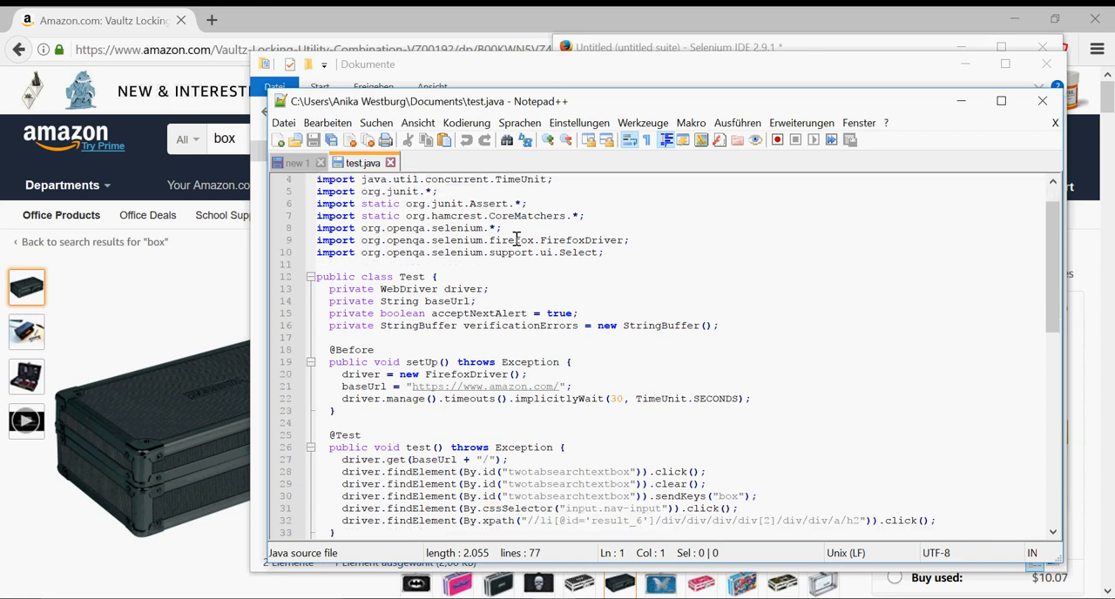
scroll("down", 3)
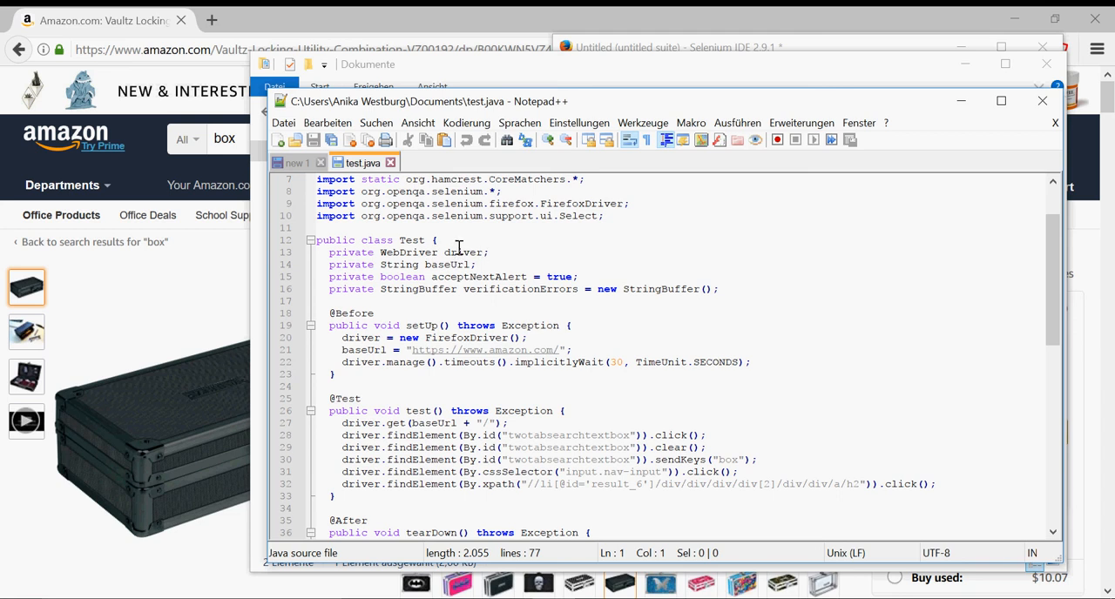
scroll("down", 3)
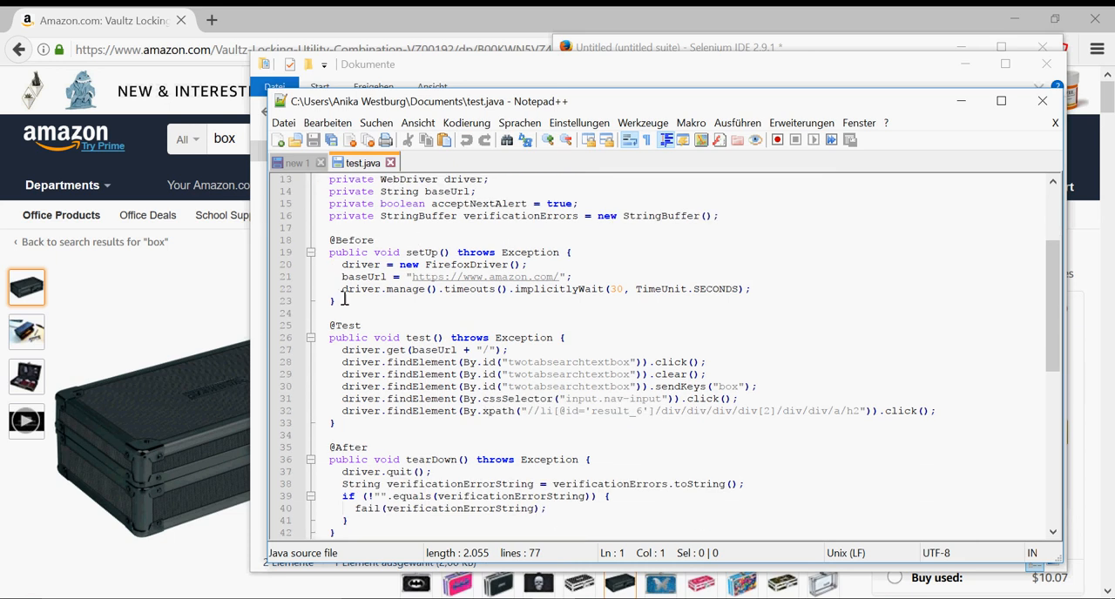
mouse_move(462, 311)
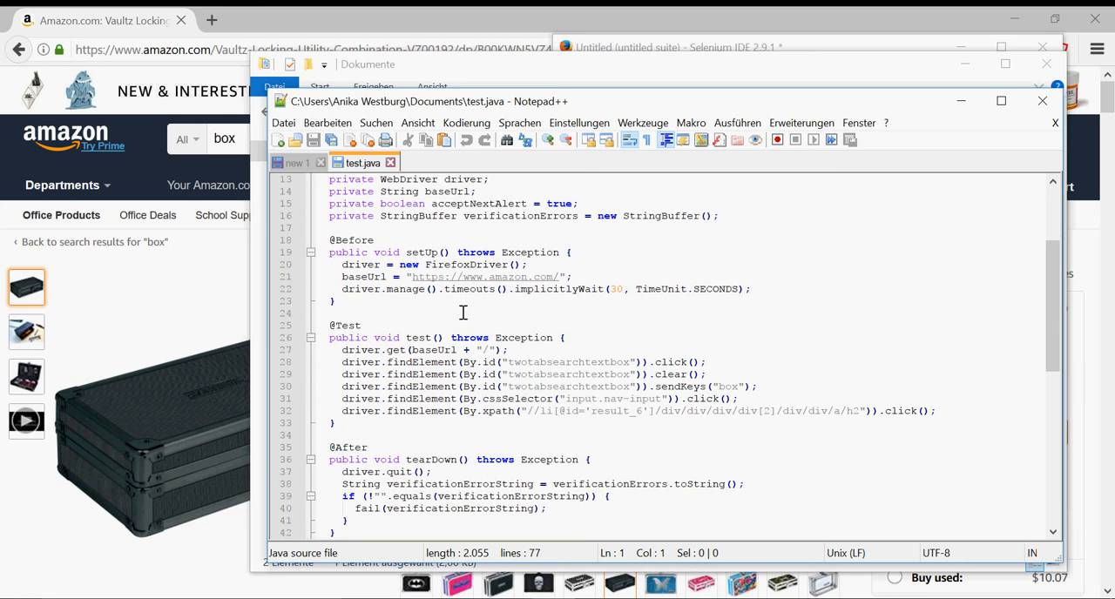
mouse_move(355, 266)
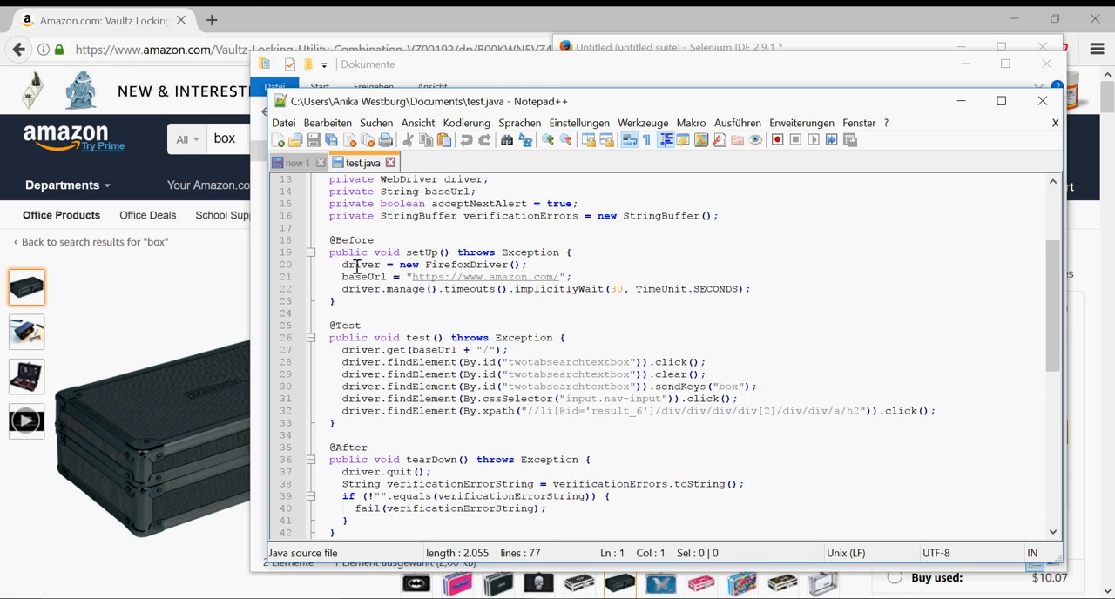
scroll("down", 3)
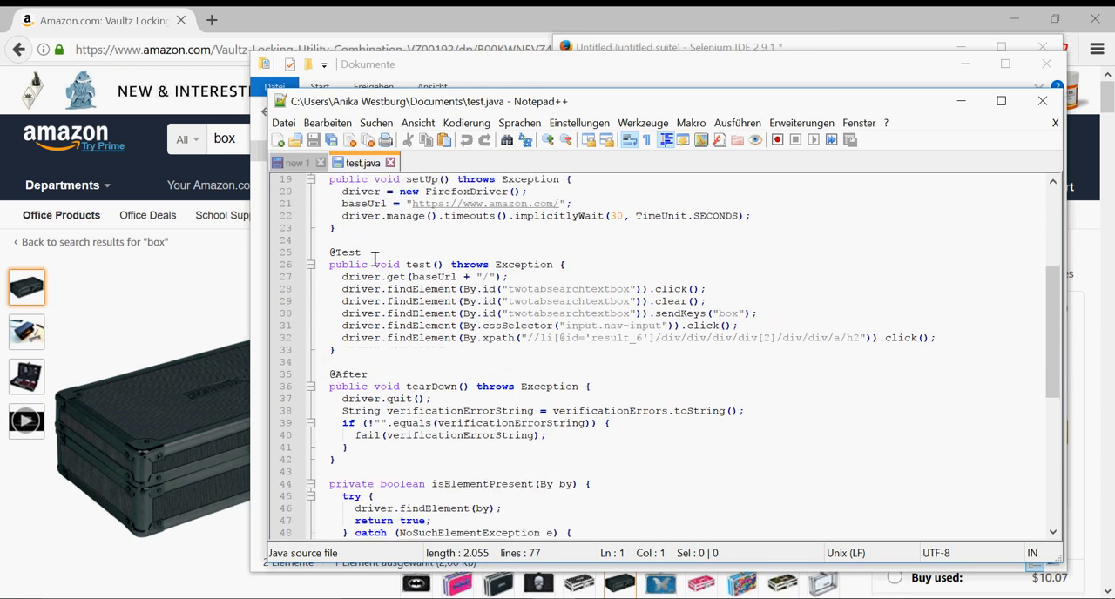
mouse_move(501, 237)
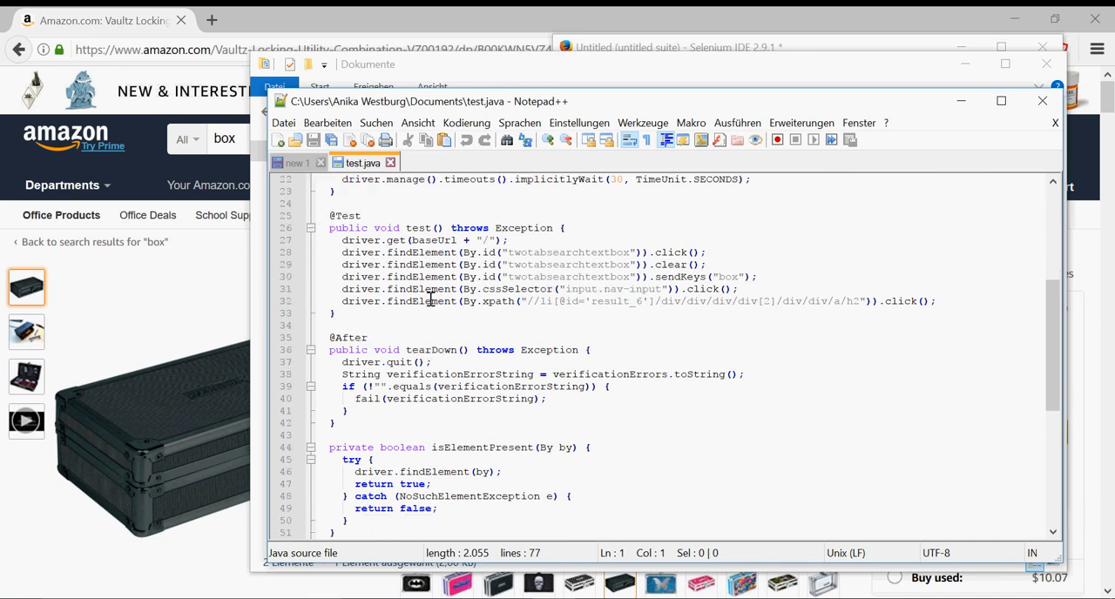
scroll("down", 3)
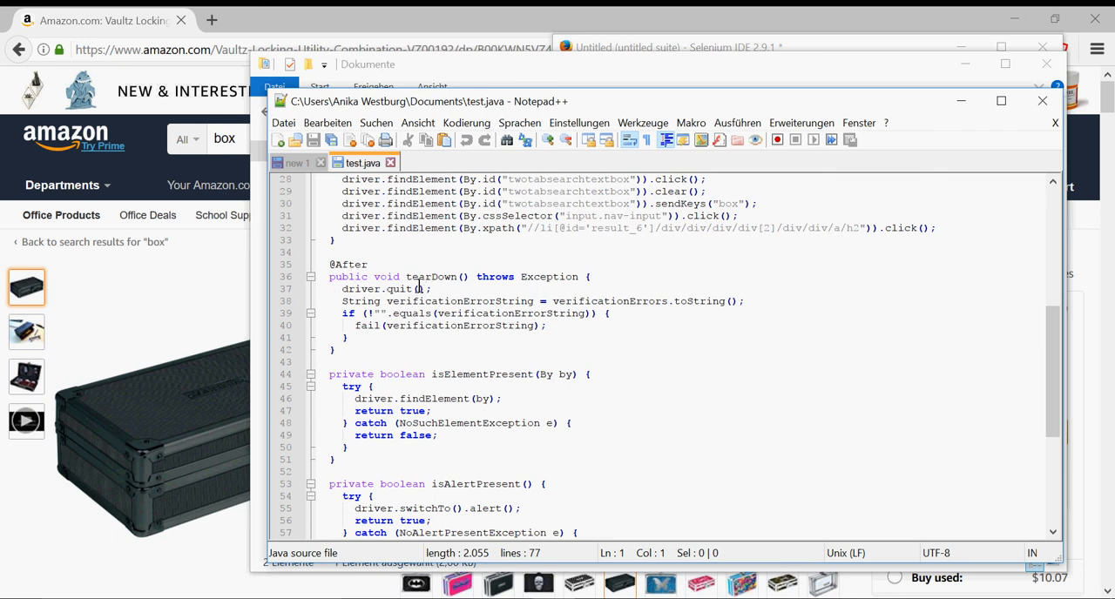
mouse_move(390, 305)
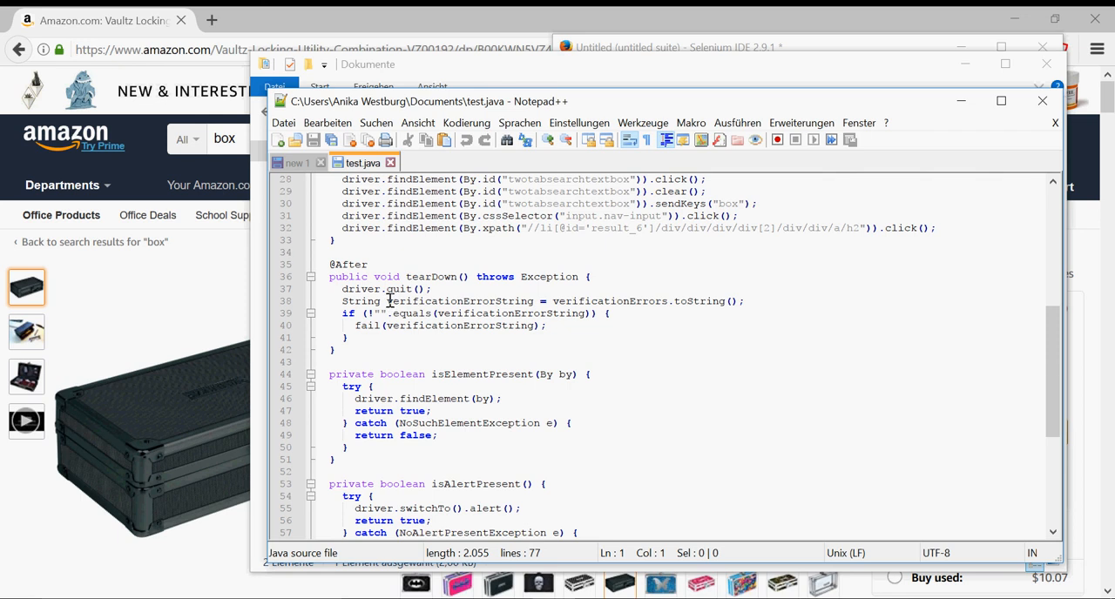
mouse_move(640, 297)
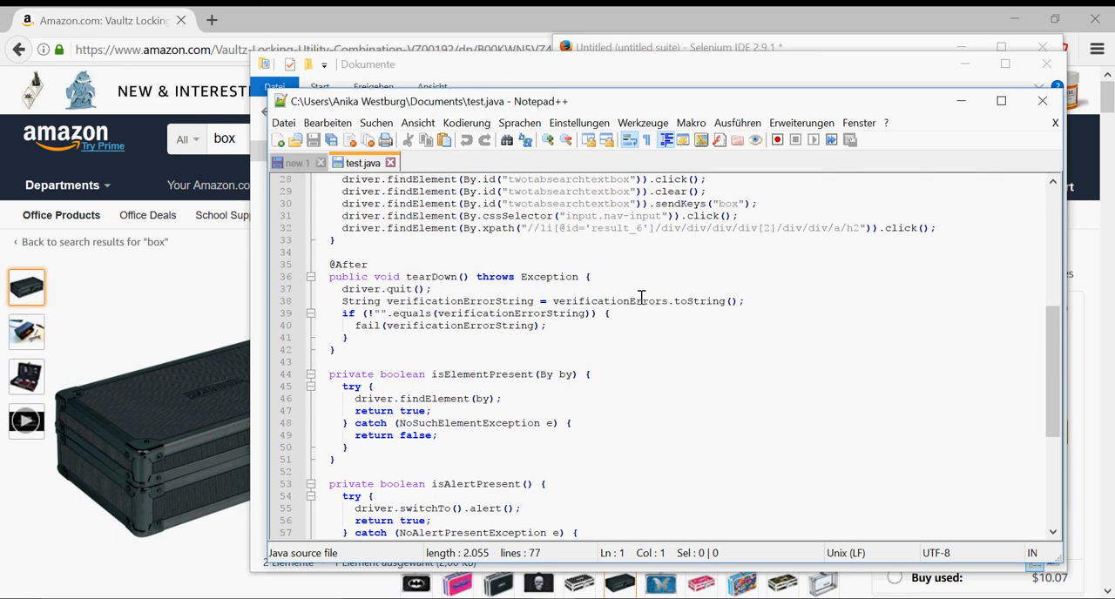
mouse_move(550, 384)
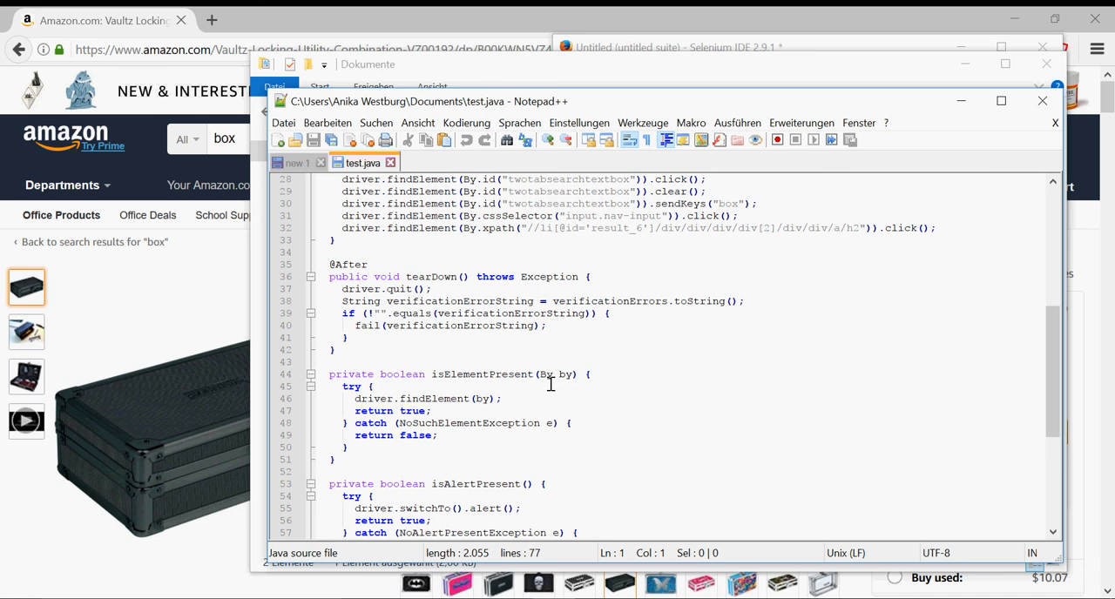
mouse_move(567, 338)
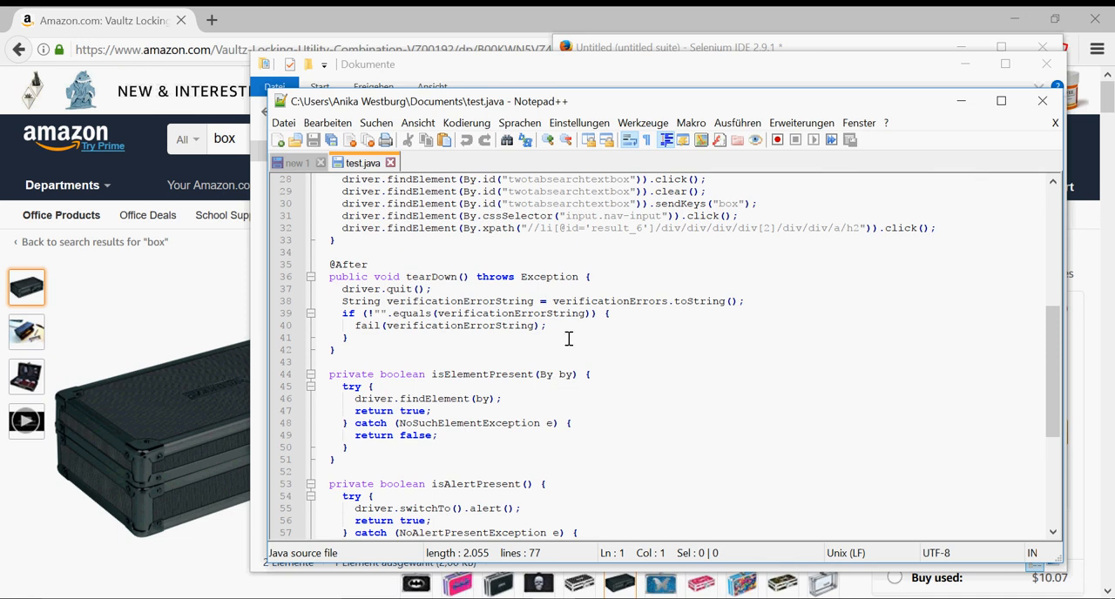
mouse_move(568, 340)
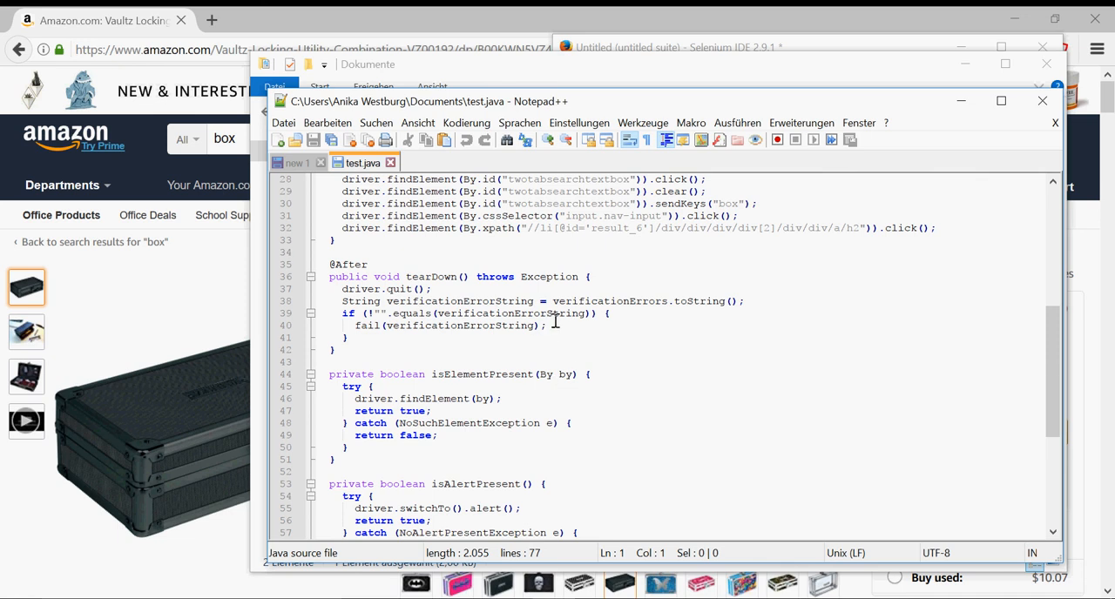